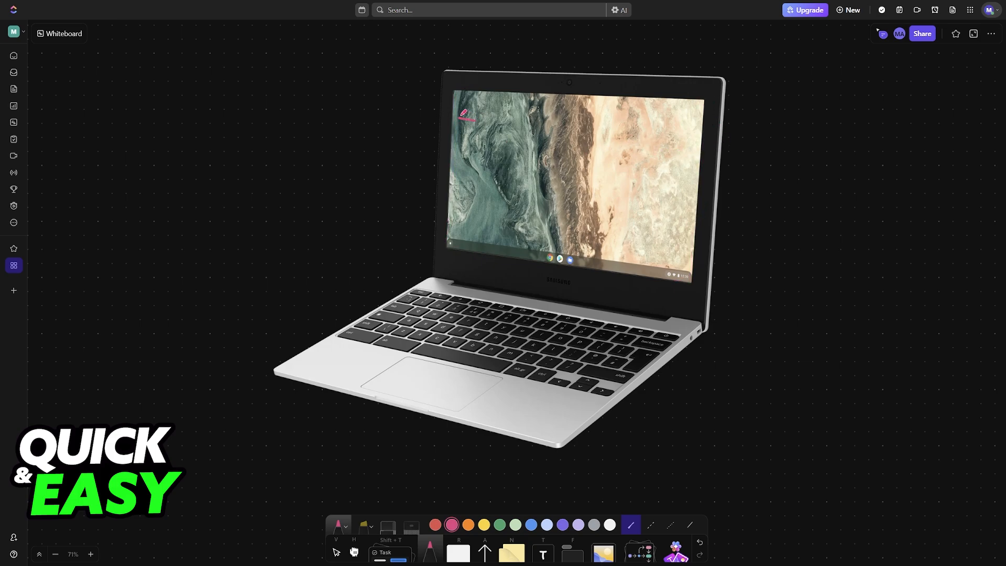
# - Draw a pink stroke around the empty top-left corner of the Chromebook desktop
pyautogui.moveTo(461, 101); pyautogui.dragTo(486, 124)
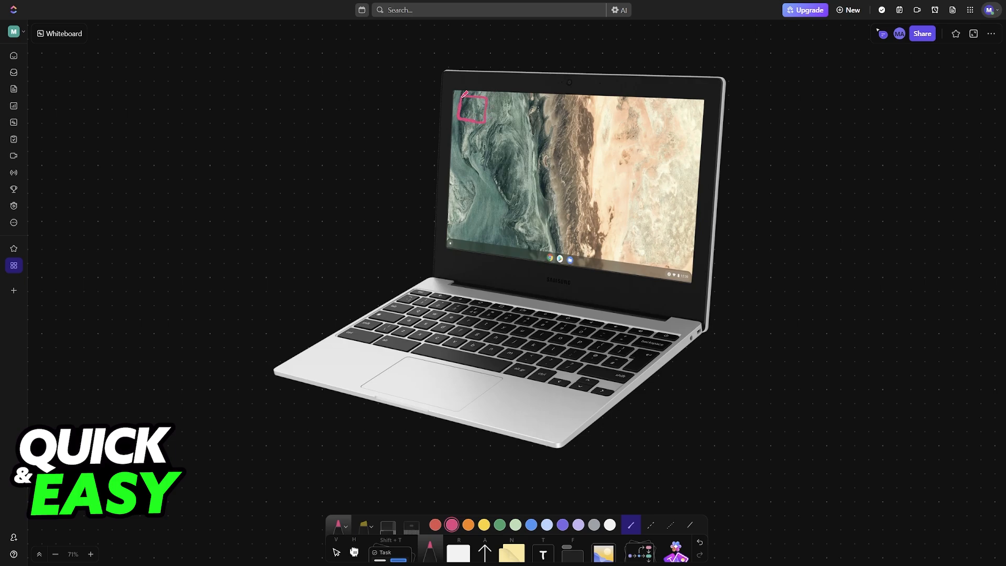
pyautogui.moveTo(469, 147)
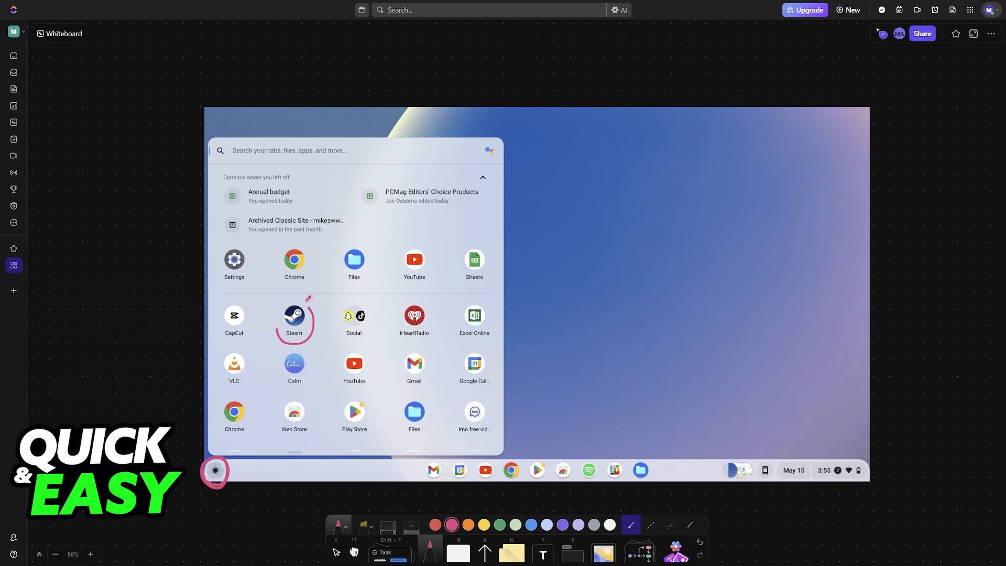
# - Move the board to the light launcher screenshot marked with the launcher button and Steam
pyautogui.rightClick(509, 339)
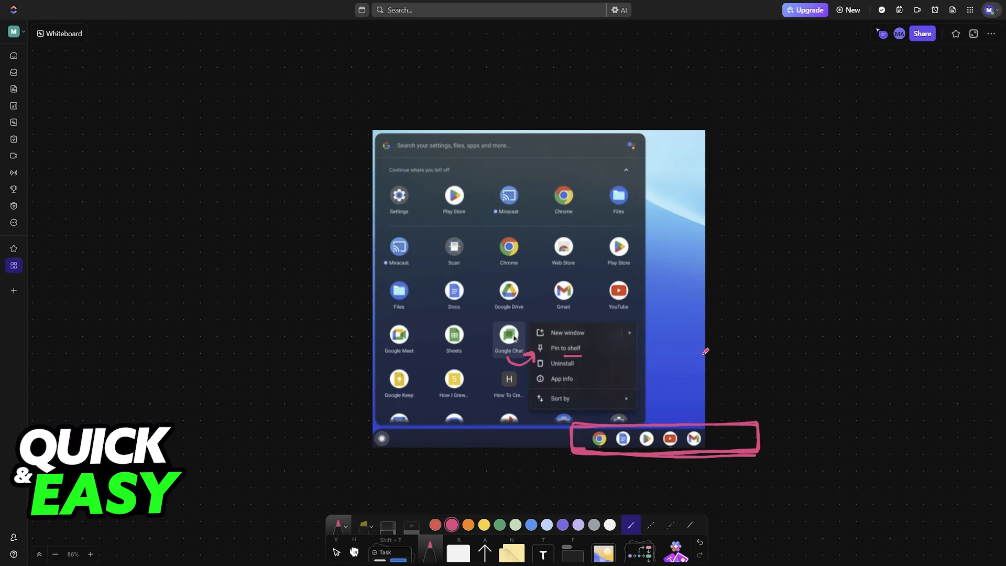
pyautogui.moveTo(565, 235)
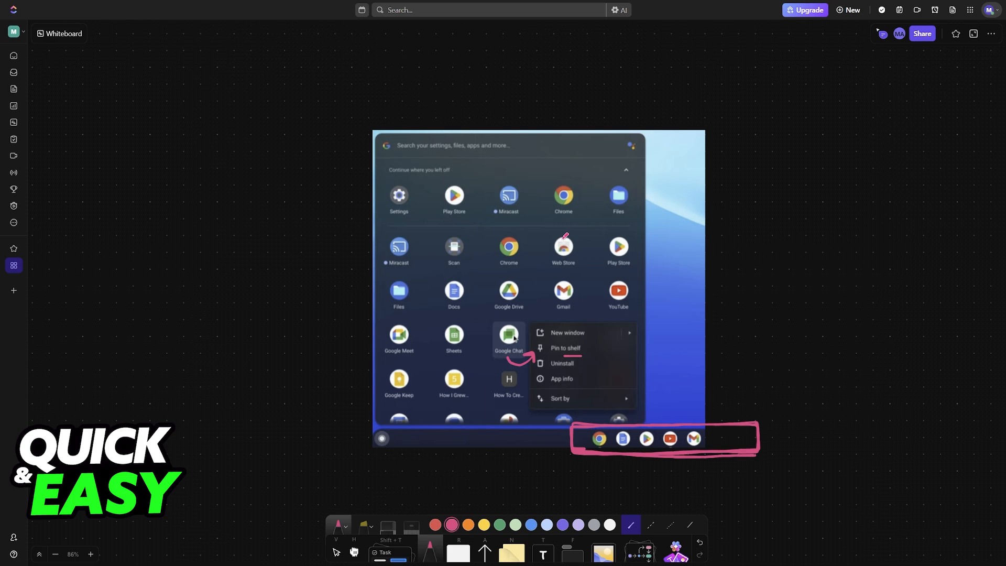
pyautogui.moveTo(528, 268)
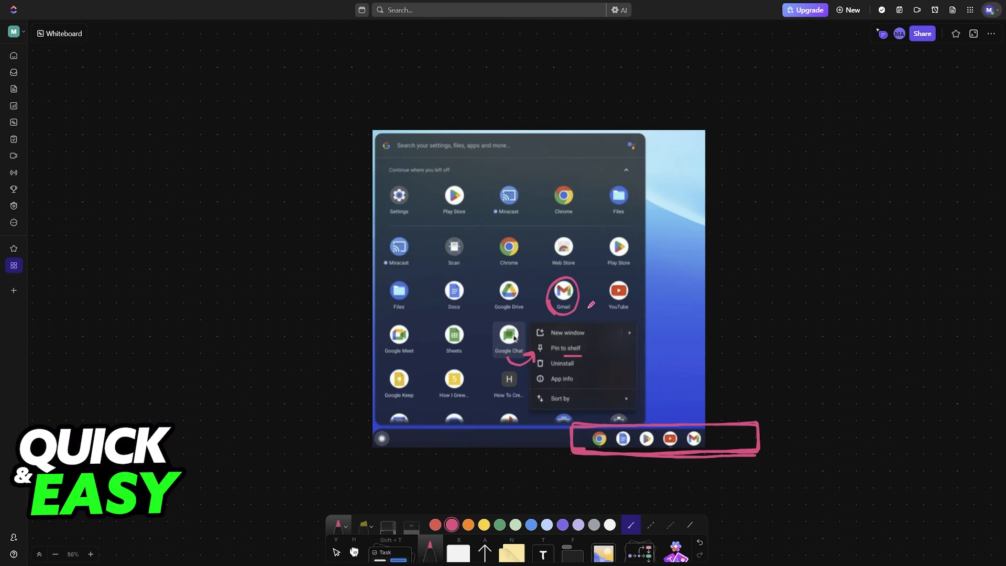
# - Draw a pink arrow from Gmail toward the desktop area
pyautogui.moveTo(581, 302); pyautogui.dragTo(671, 273)
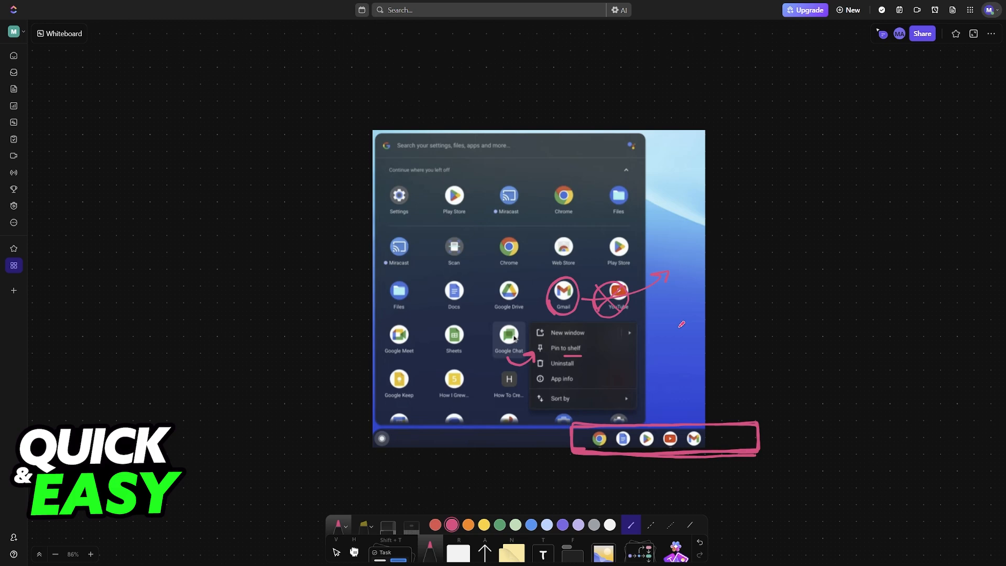
pyautogui.moveTo(656, 330)
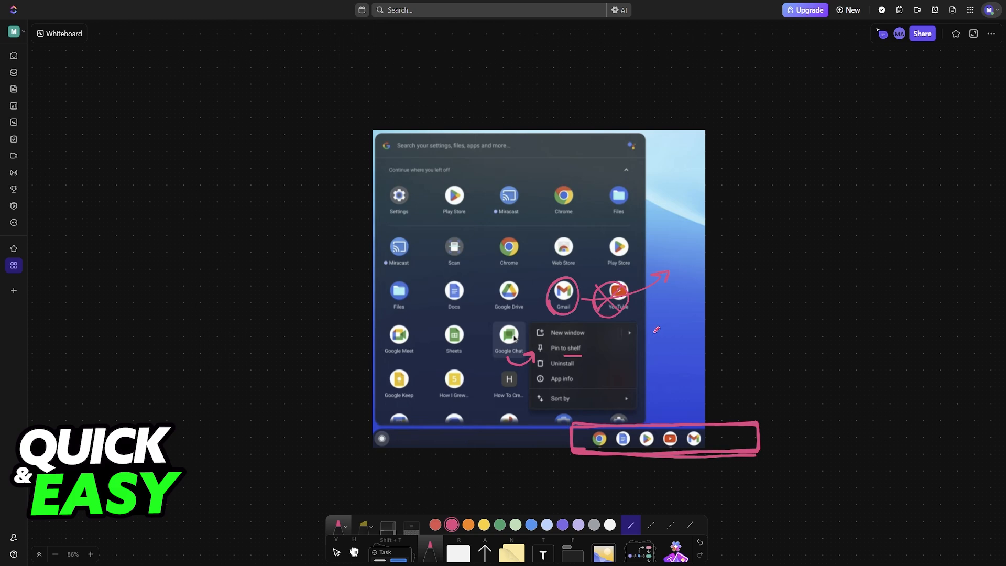
pyautogui.moveTo(672, 258)
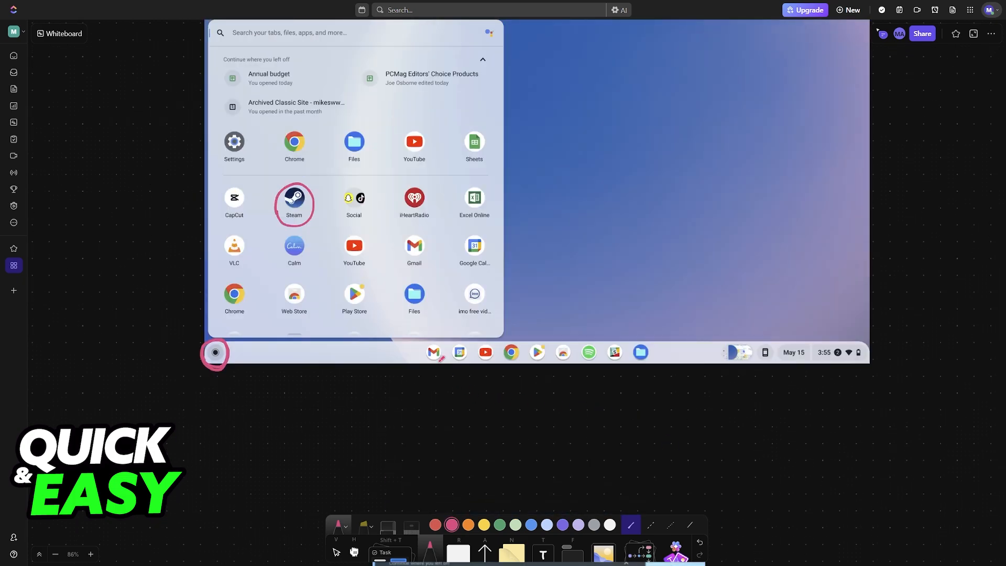
# - Pan the whiteboard back toward the light launcher screenshot
pyautogui.moveTo(418, 344); pyautogui.dragTo(526, 360)
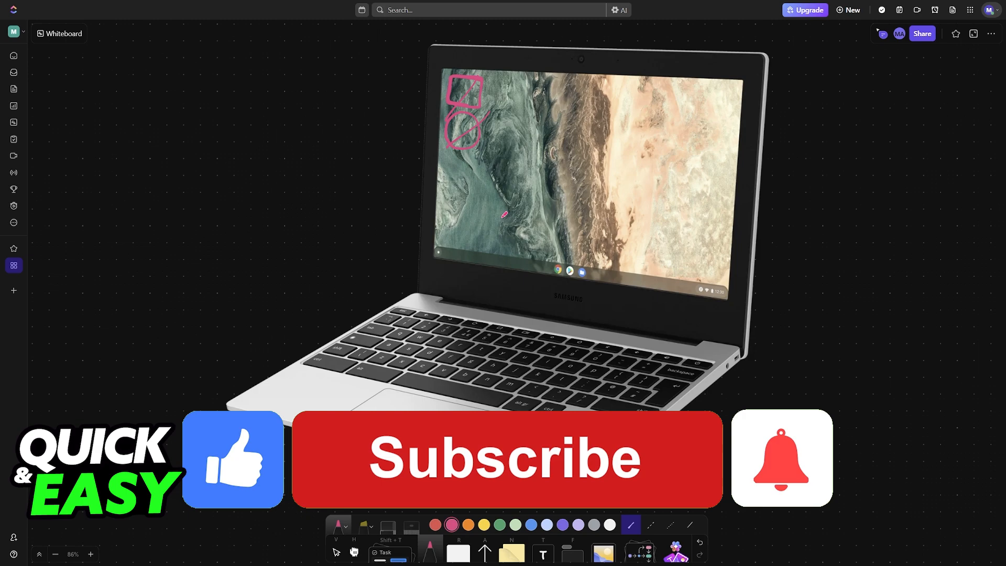
# - Bring the annotated Chromebook photo back into view as the subscribe banner appears
pyautogui.click(505, 458)
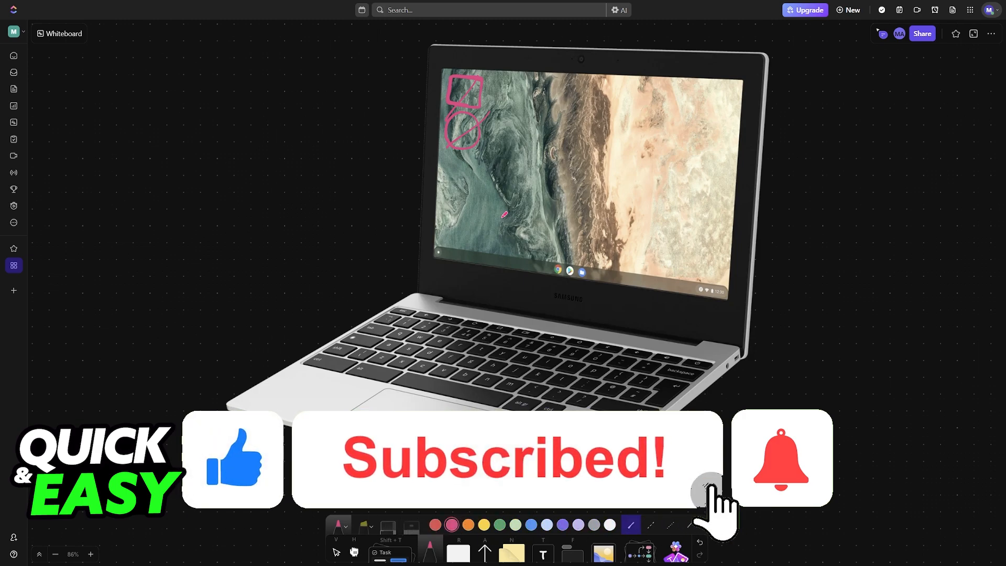
pyautogui.click(779, 458)
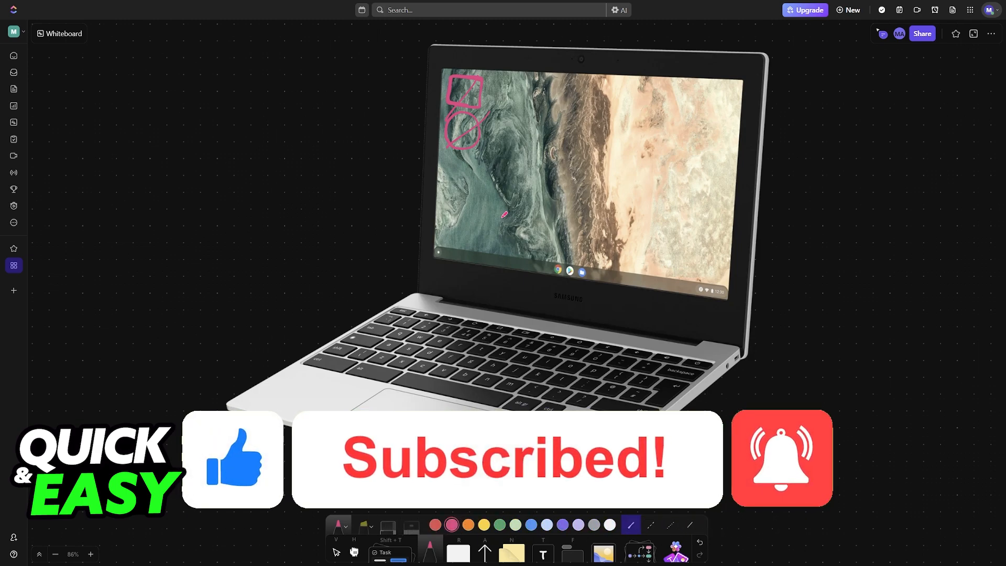